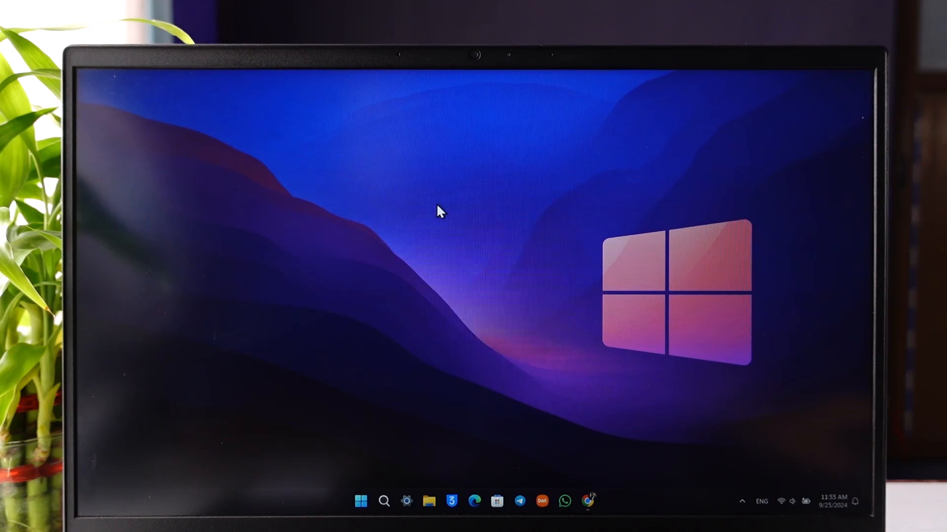
{"action": "mouse_move", "coordinate": [573, 437]}
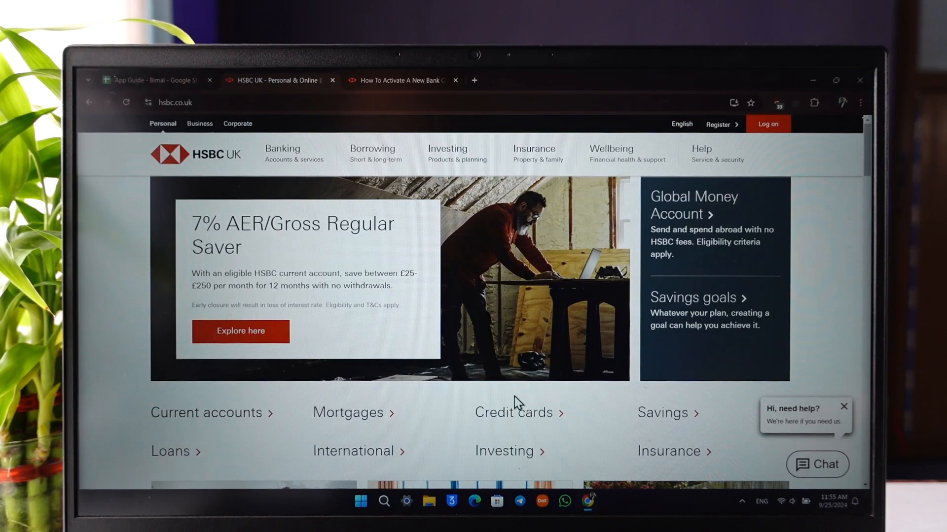
Step: Open the 'How To Activate A New Bank Card' tab and scroll to 'Activate with online banking'
{"action": "left_click", "coordinate": [401, 80]}
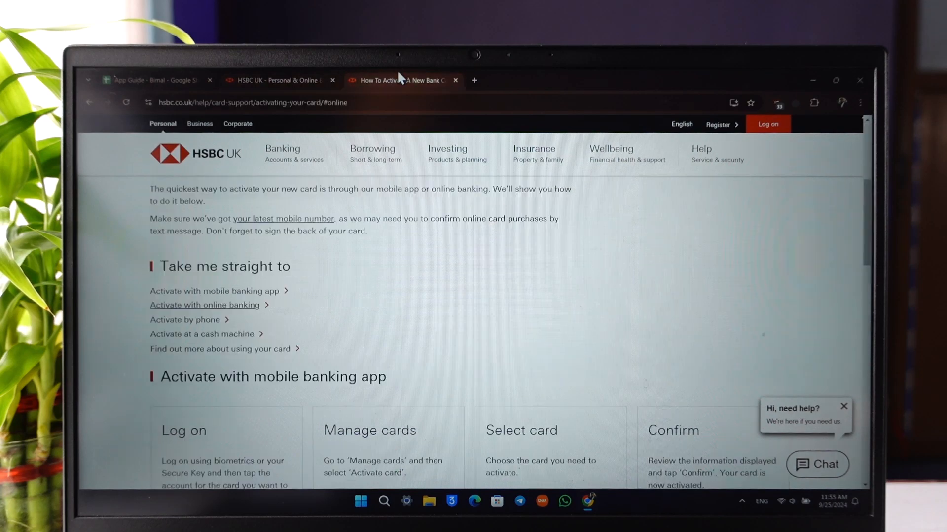
{"action": "scroll", "scroll_direction": "down", "scroll_amount": 3}
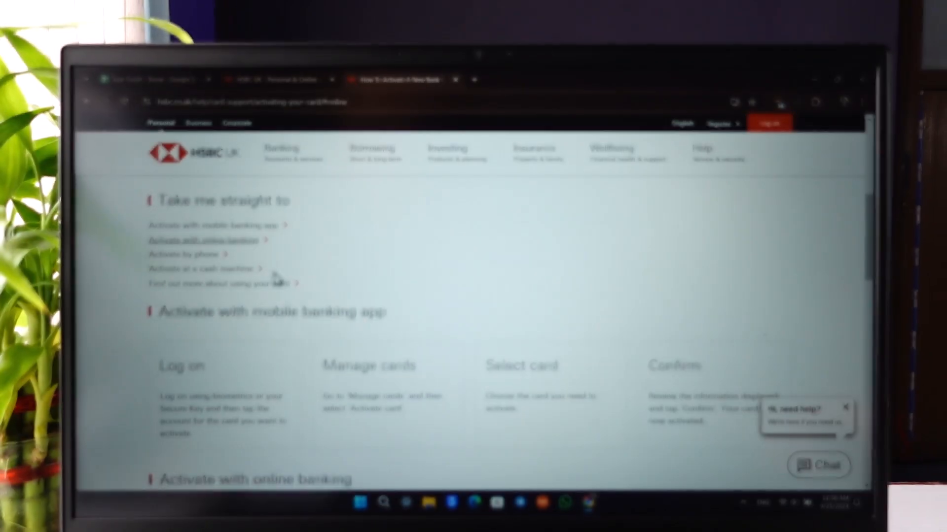
{"action": "scroll", "scroll_direction": "down", "scroll_amount": 3}
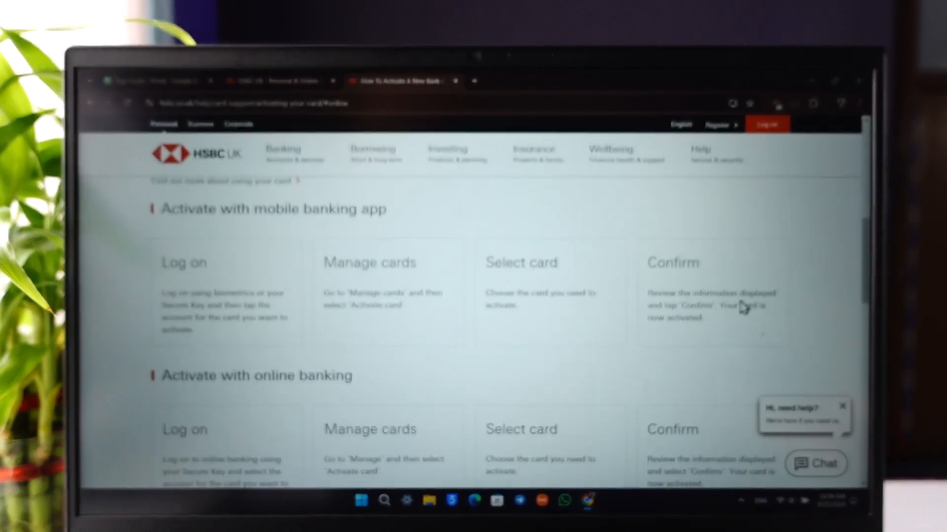
{"action": "scroll", "scroll_direction": "down", "scroll_amount": 3}
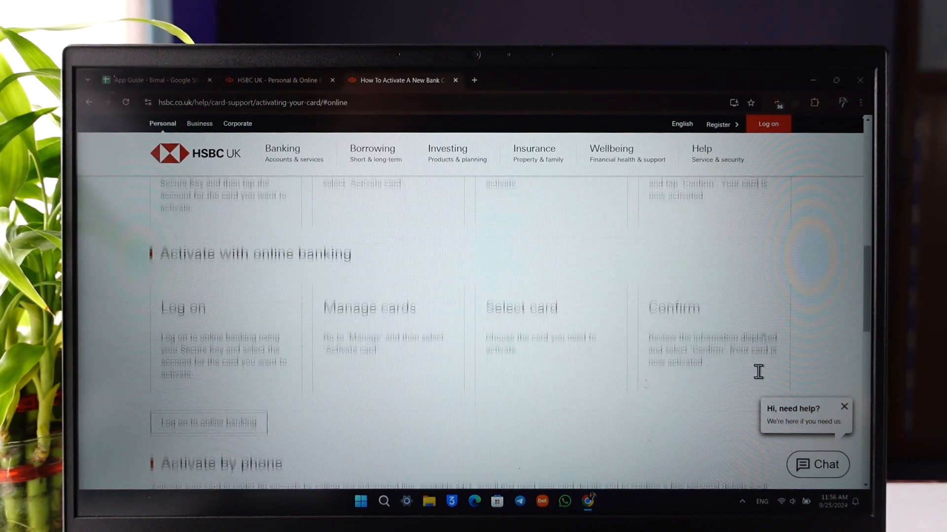
Step: Scroll to 'Activate by phone' to see the debit and credit card numbers
{"action": "scroll", "scroll_direction": "down", "scroll_amount": 3}
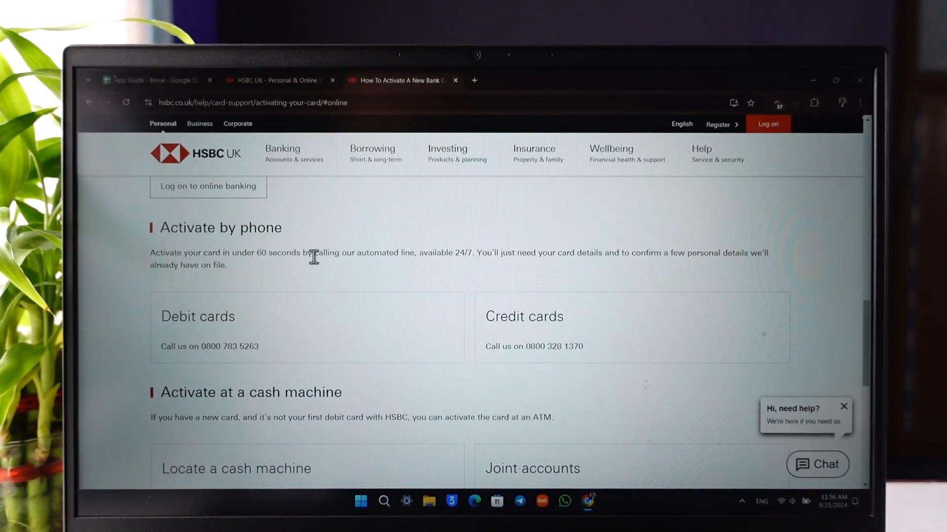
{"action": "mouse_move", "coordinate": [428, 272]}
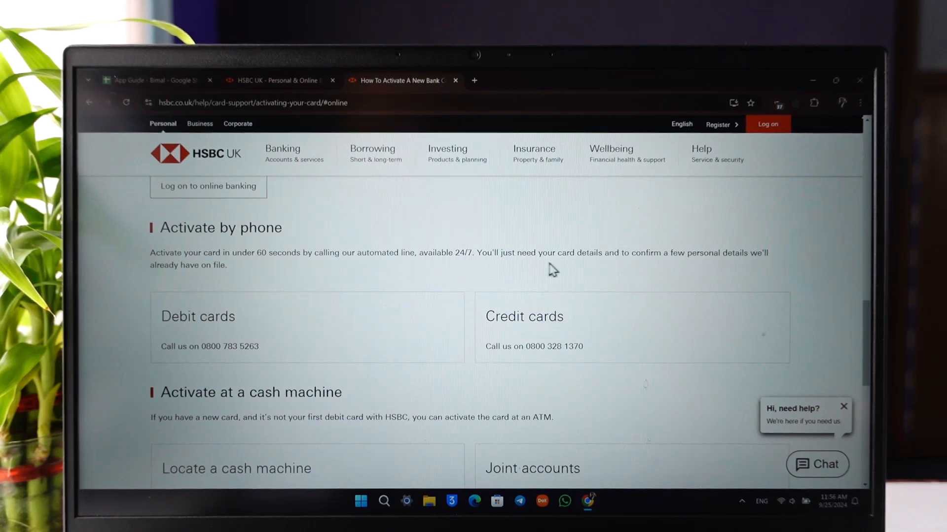
{"action": "mouse_move", "coordinate": [816, 266]}
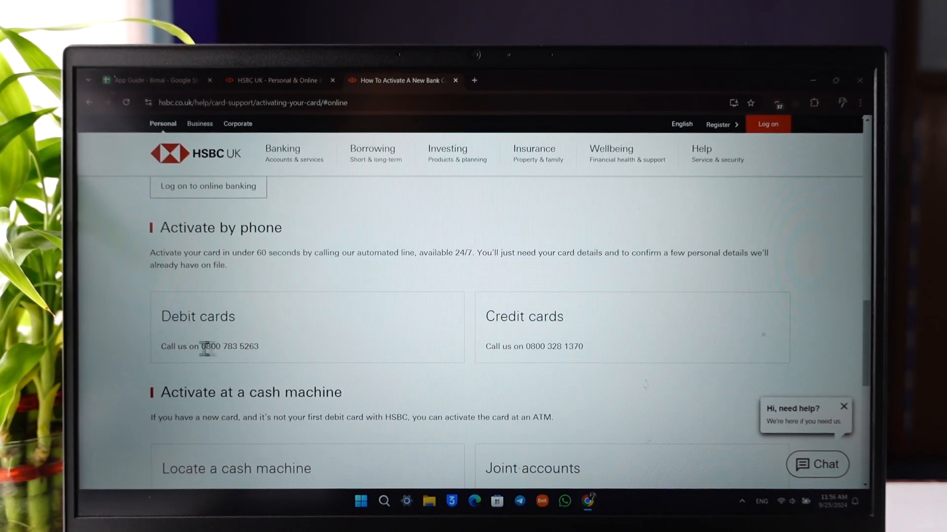
{"action": "mouse_move", "coordinate": [210, 352]}
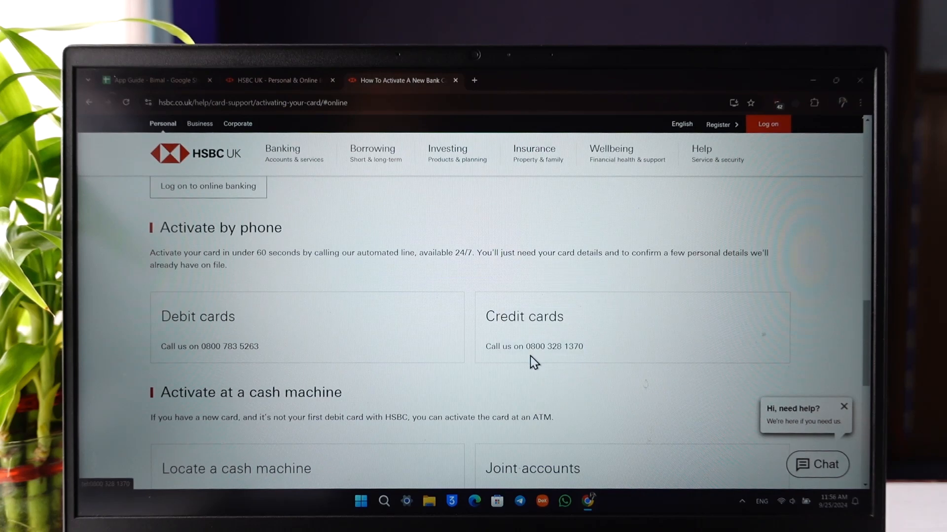
{"action": "mouse_move", "coordinate": [574, 365]}
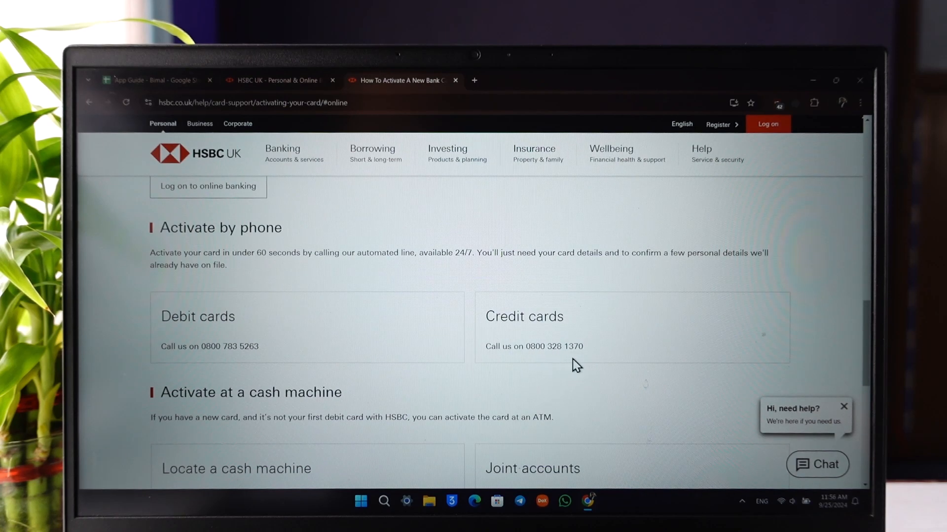
{"action": "mouse_move", "coordinate": [551, 367]}
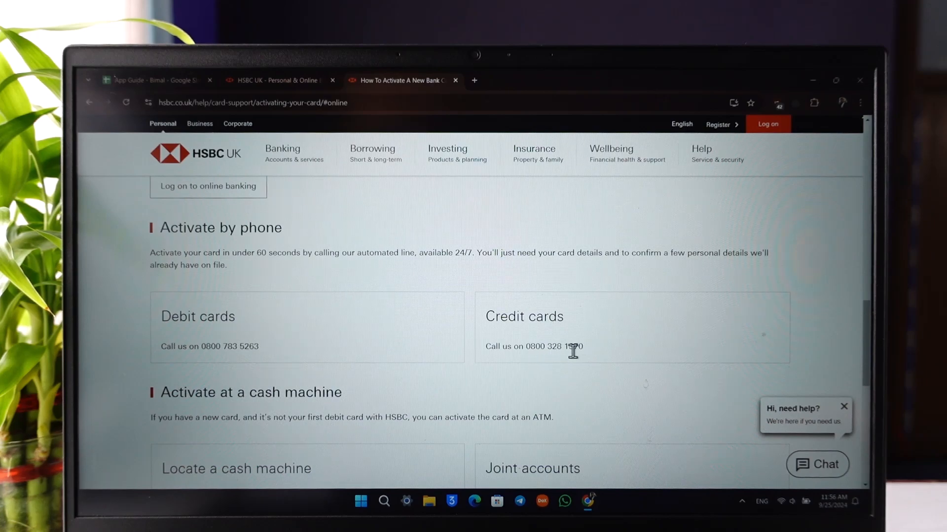
Step: Scroll down to the 'Activate at a cash machine' section
{"action": "scroll", "scroll_direction": "down", "scroll_amount": 3}
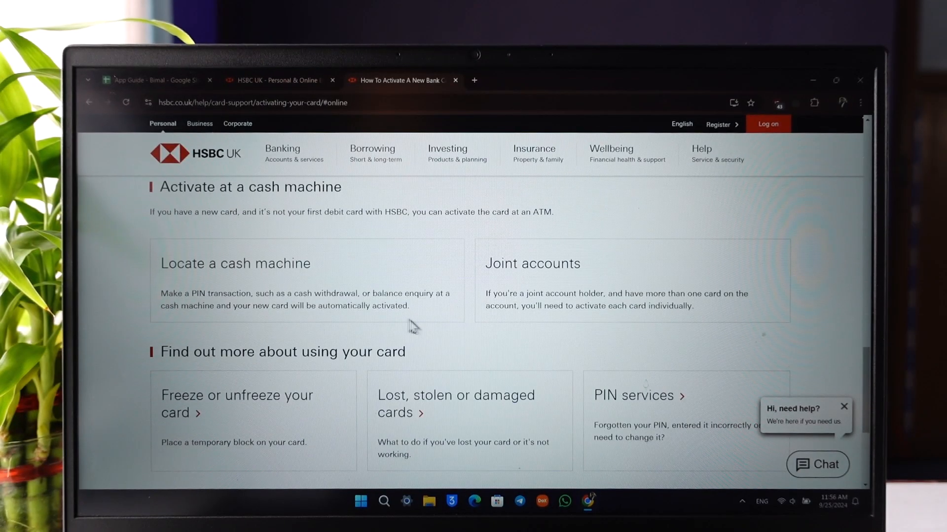
{"action": "mouse_move", "coordinate": [341, 306]}
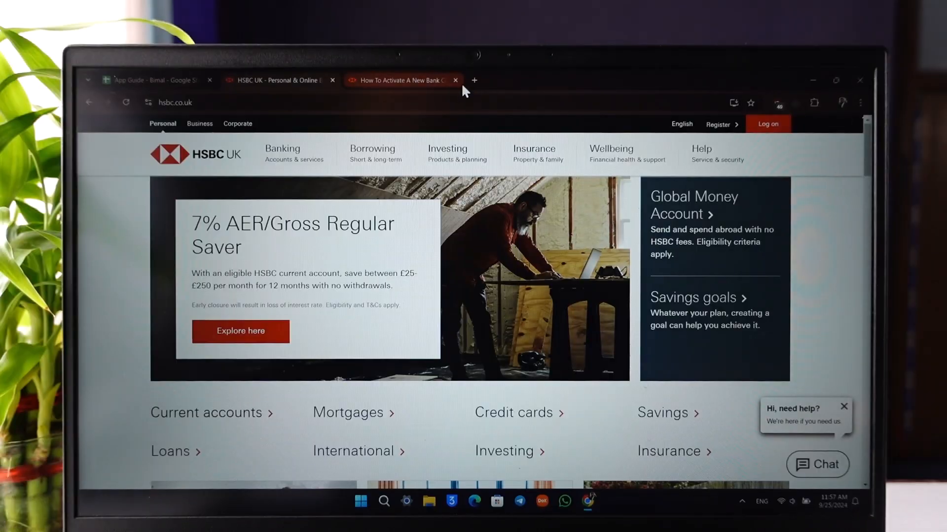
Step: Minimise the Chrome window to show the Windows desktop
{"action": "left_click", "coordinate": [455, 80]}
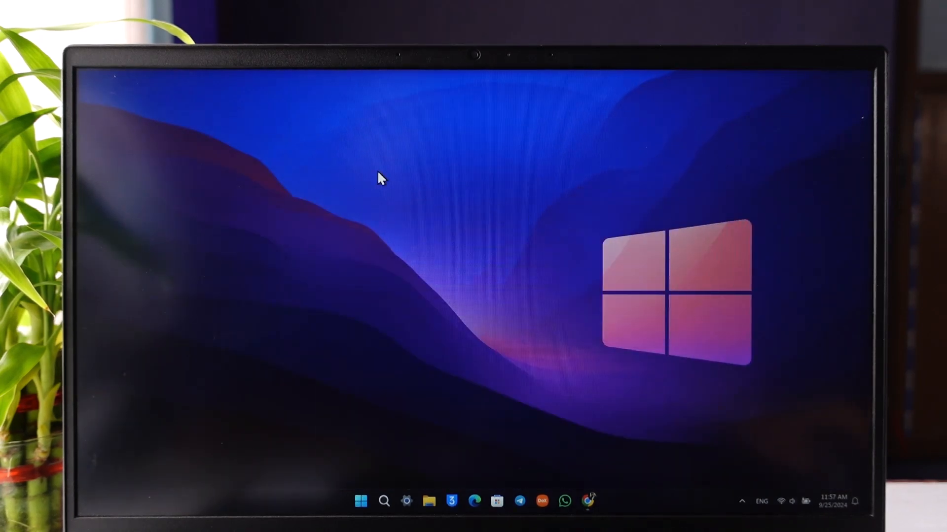
{"action": "mouse_move", "coordinate": [408, 221]}
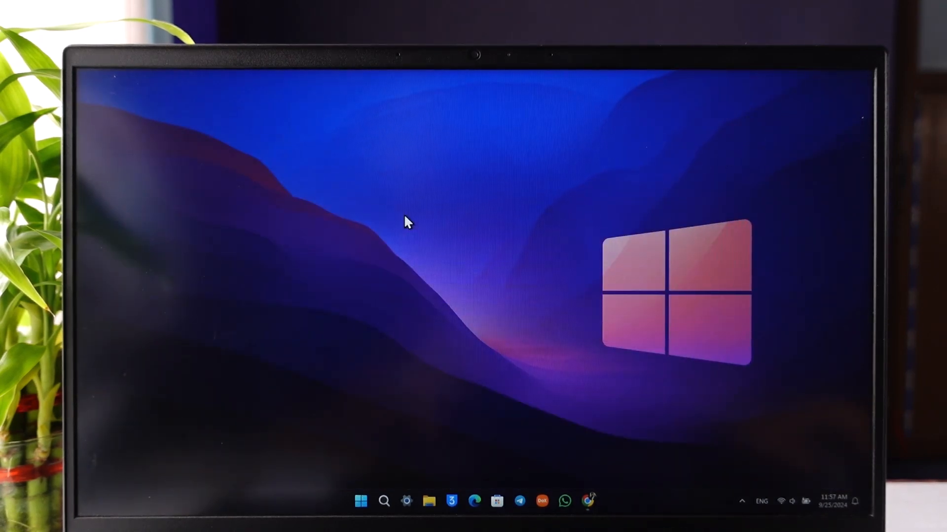